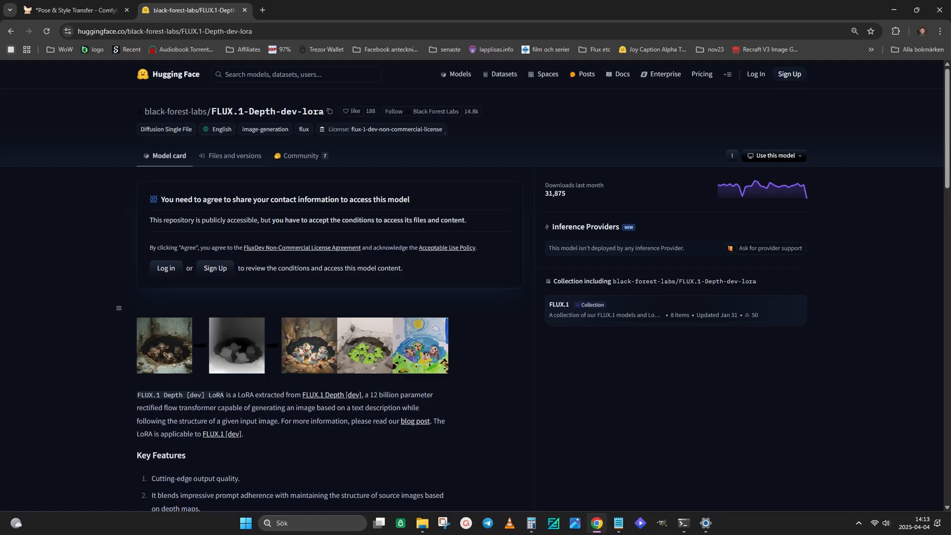
View the FLUX.1-Depth-dev-lora files list, then return to the ComfyUI workflow
{"action": "left_click", "coordinate": [234, 157]}
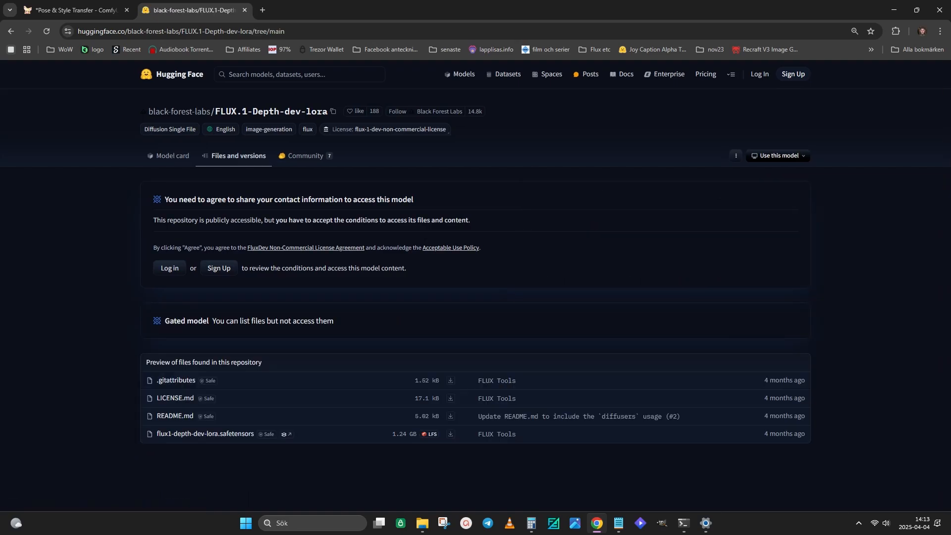
{"action": "left_click", "coordinate": [73, 10]}
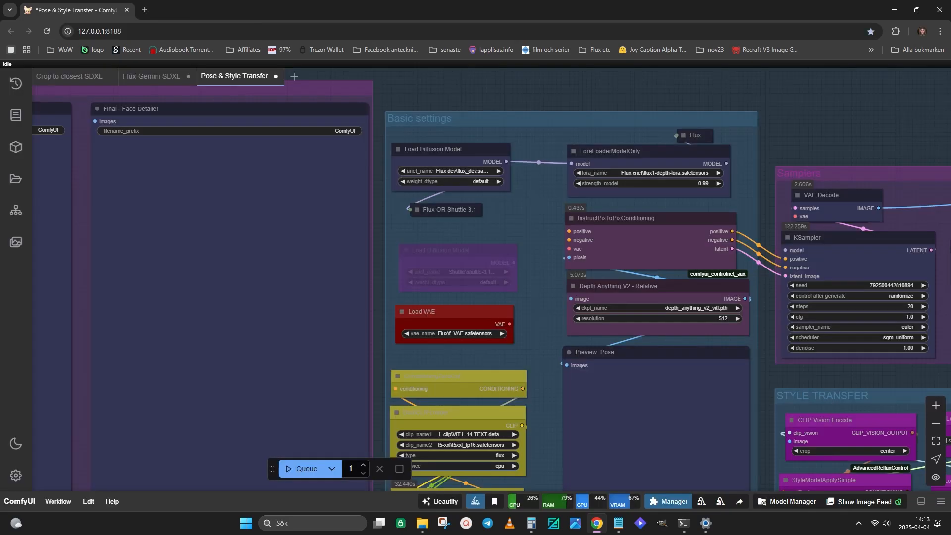
{"action": "scroll", "scroll_direction": "down", "scroll_amount": 3}
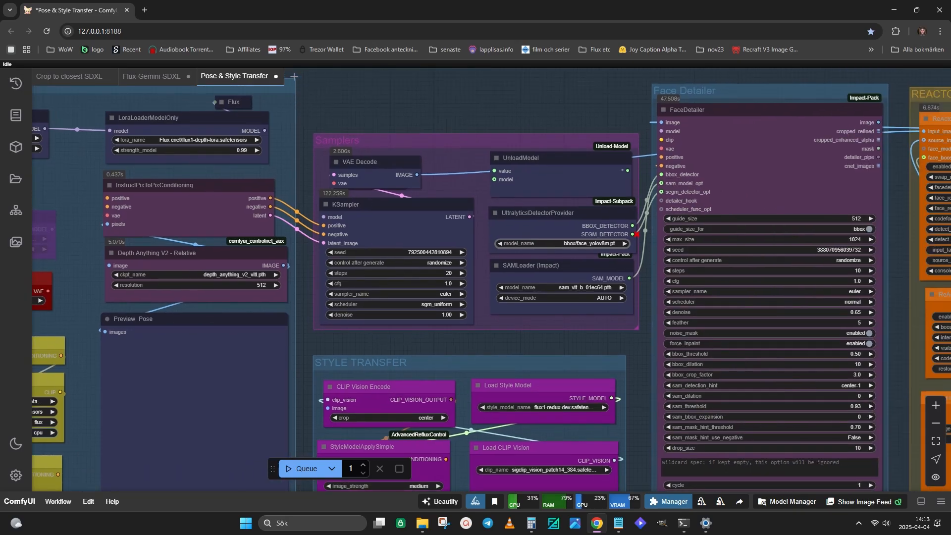
{"action": "scroll", "scroll_direction": "down", "scroll_amount": 3}
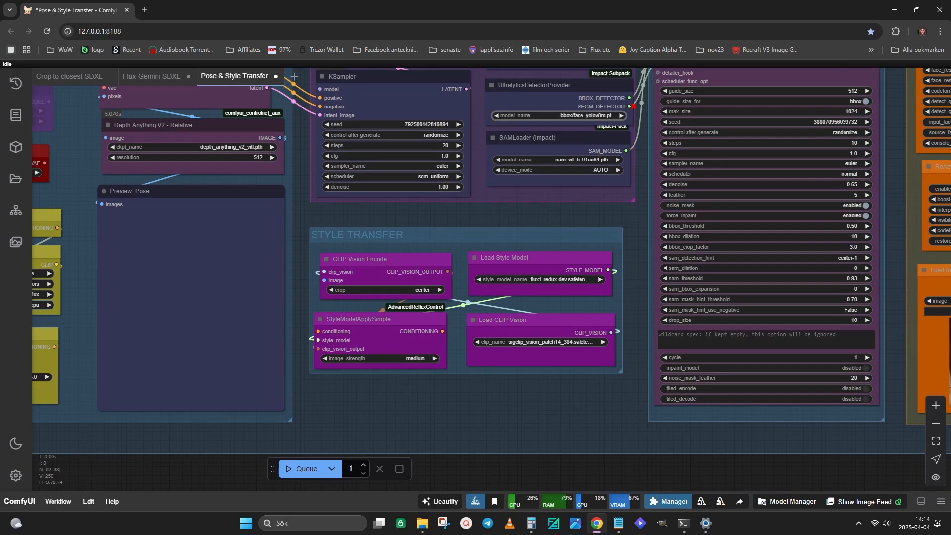
{"action": "left_click_drag", "start_coordinate": [359, 259], "coordinate": [471, 221]}
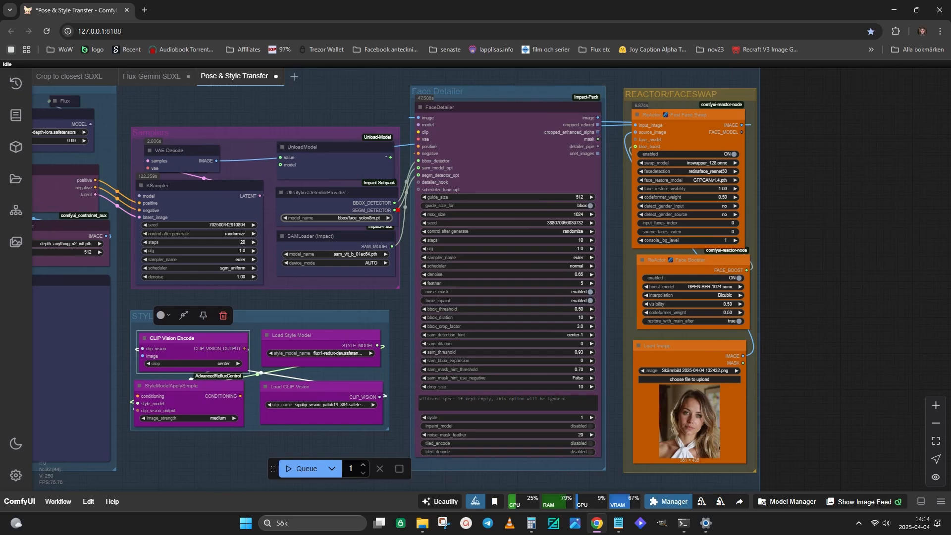
Scroll the canvas down to the Preview Pose node showing the figure's depth map
{"action": "scroll", "scroll_direction": "down", "scroll_amount": 3}
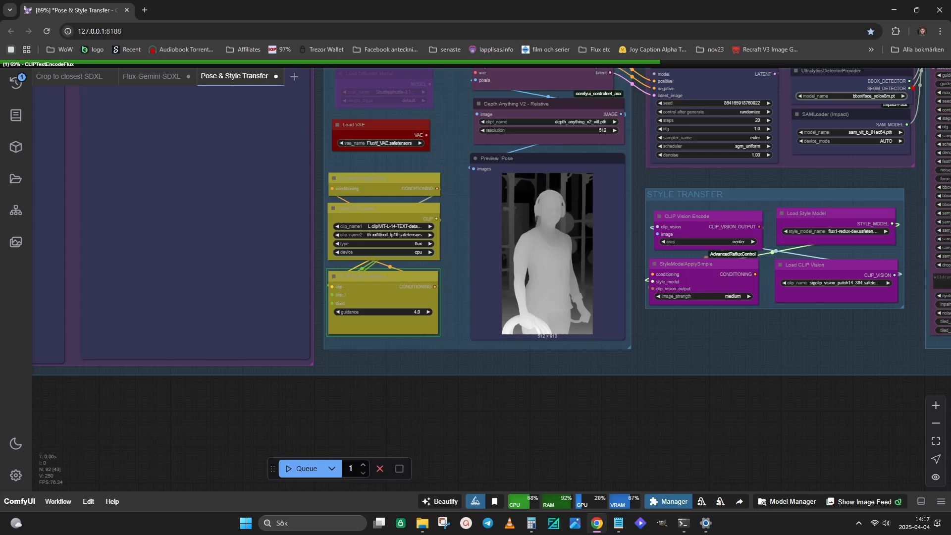
Scroll the canvas to watch the run advance to the KSampler node
{"action": "scroll", "scroll_direction": "down", "scroll_amount": 3}
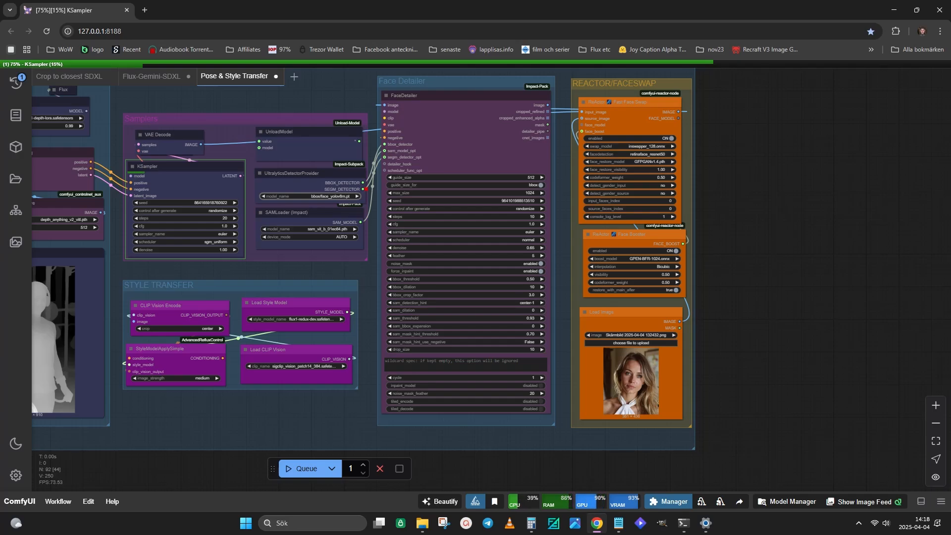
Keep image_strength on StyleModelApplySimple at 'medium' while sampling continues
{"action": "scroll", "scroll_direction": "down", "scroll_amount": 3}
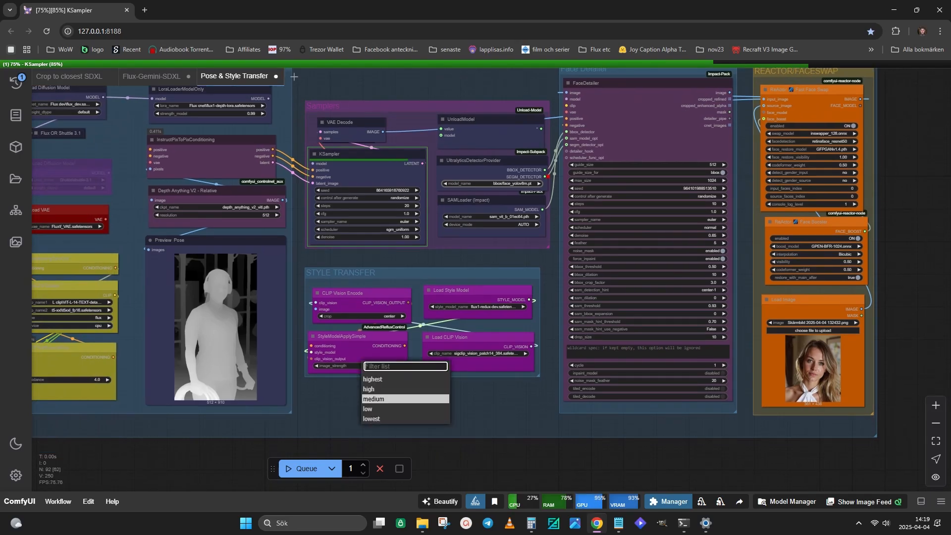
{"action": "left_click", "coordinate": [373, 401]}
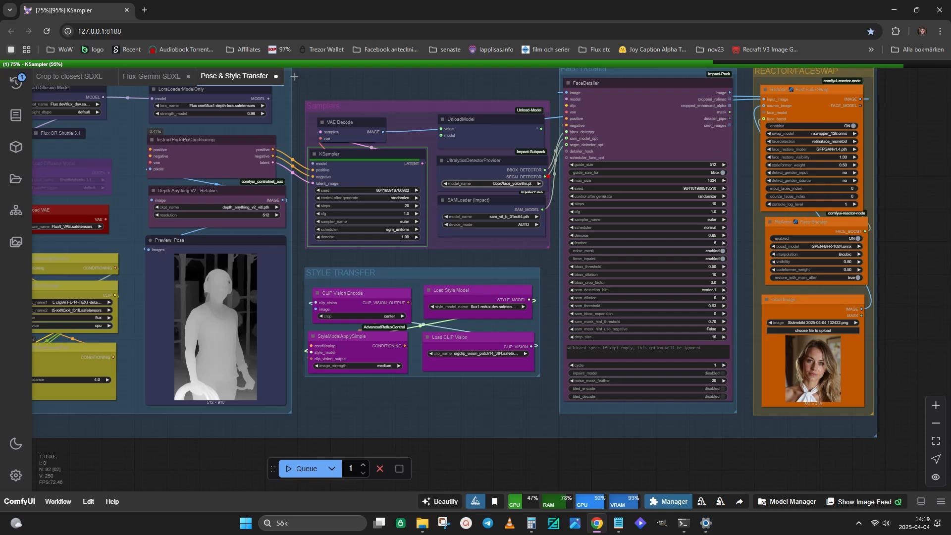